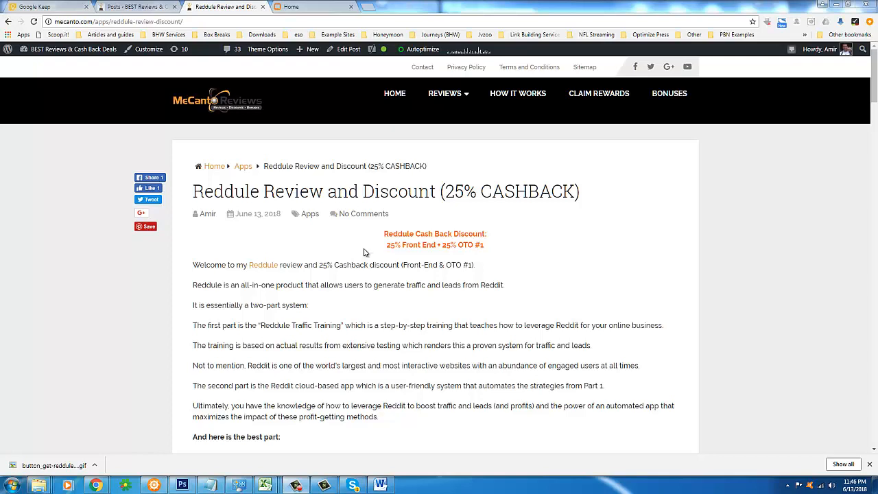
Step: Scroll through the claim steps text, dismissing the Windows color scheme prompt along the way
scroll(down, 3)
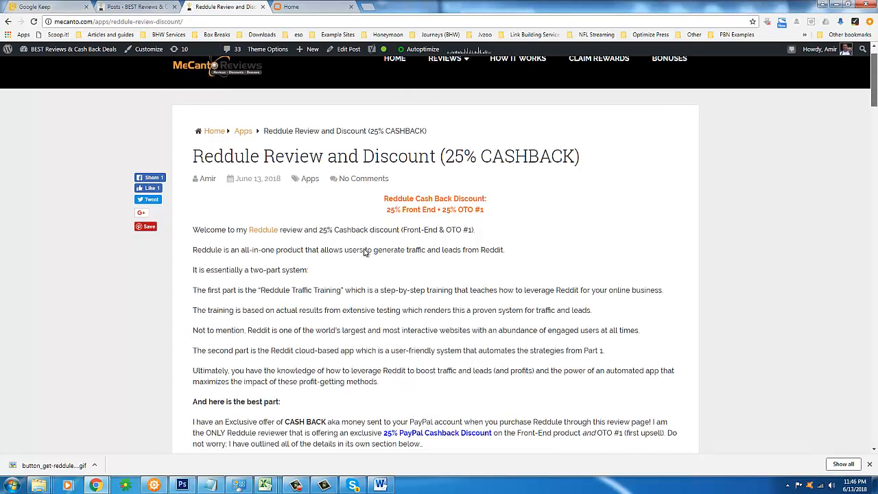
mouse_move(365, 251)
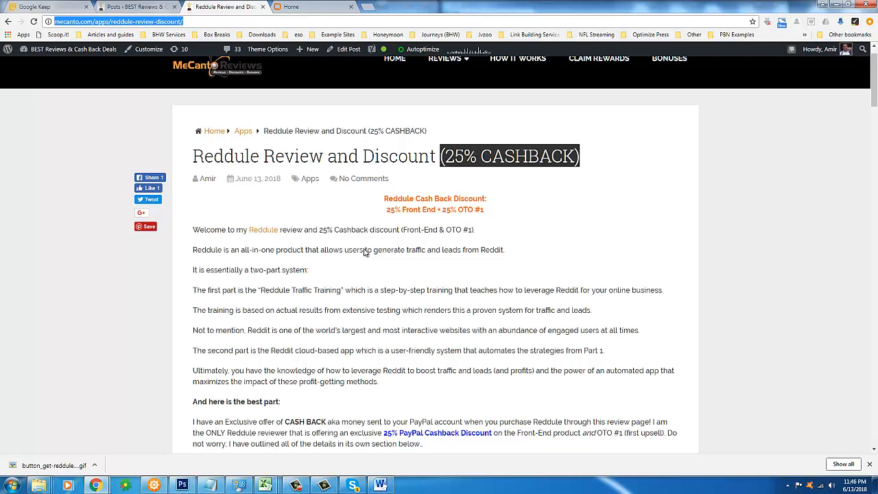
mouse_move(365, 251)
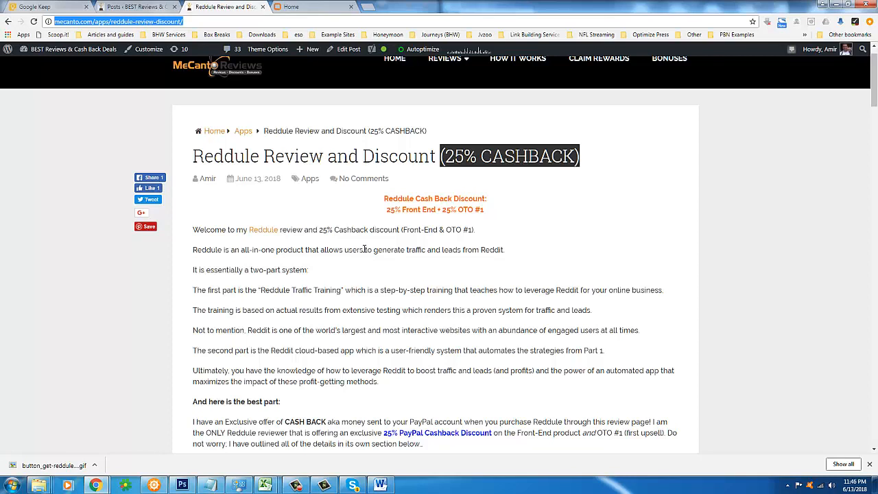
mouse_move(365, 251)
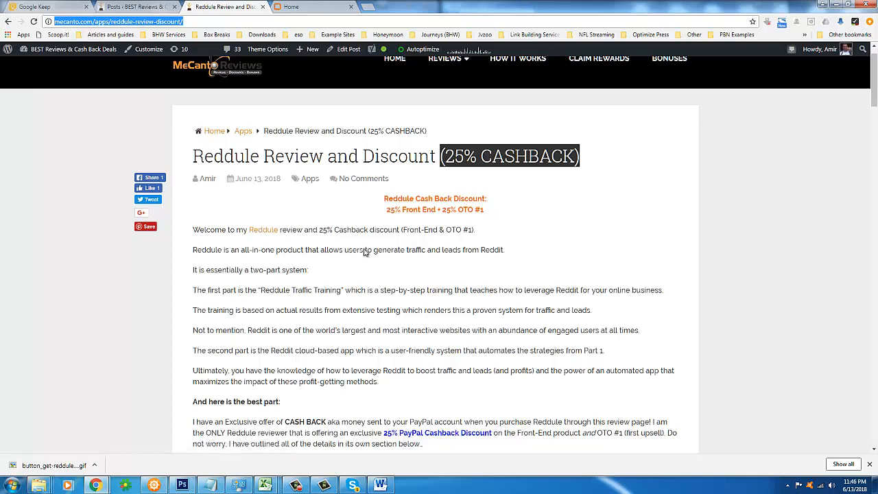
mouse_move(365, 249)
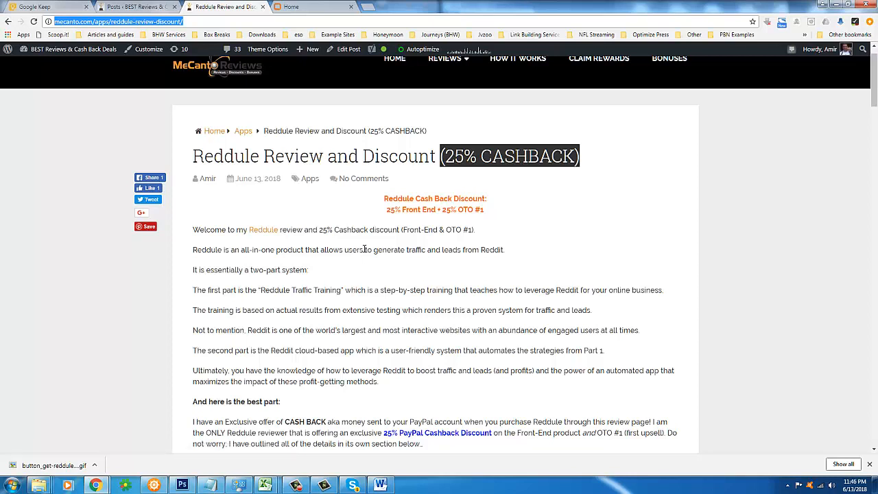
mouse_move(365, 251)
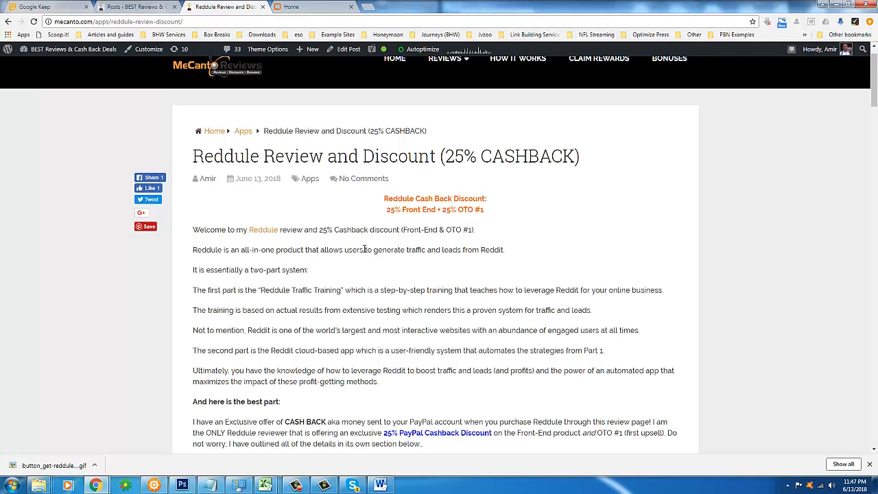
double_click(508, 156)
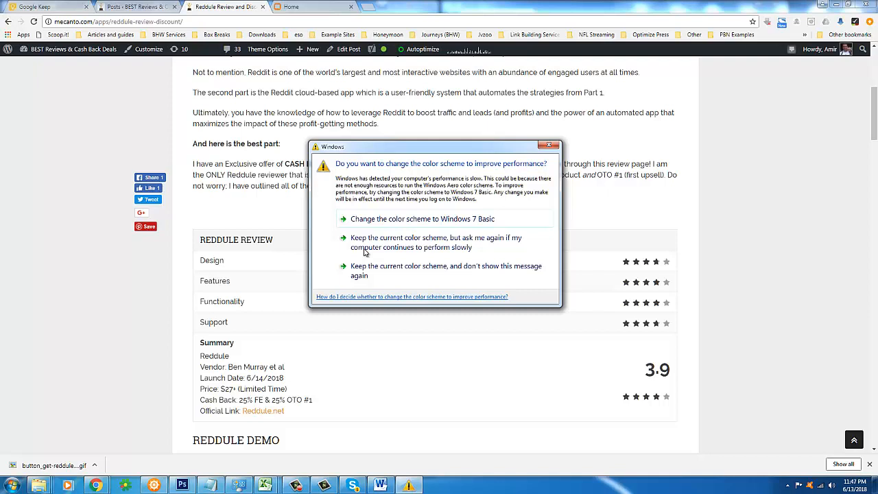
click(549, 145)
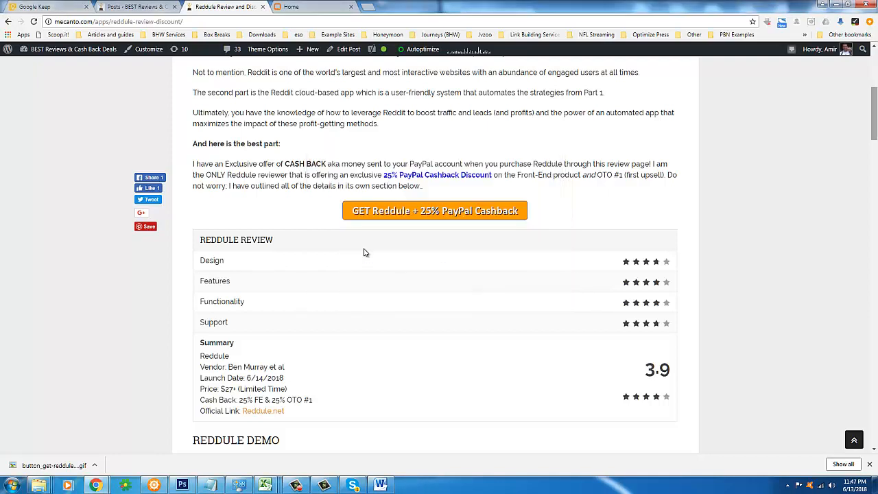
scroll(down, 3)
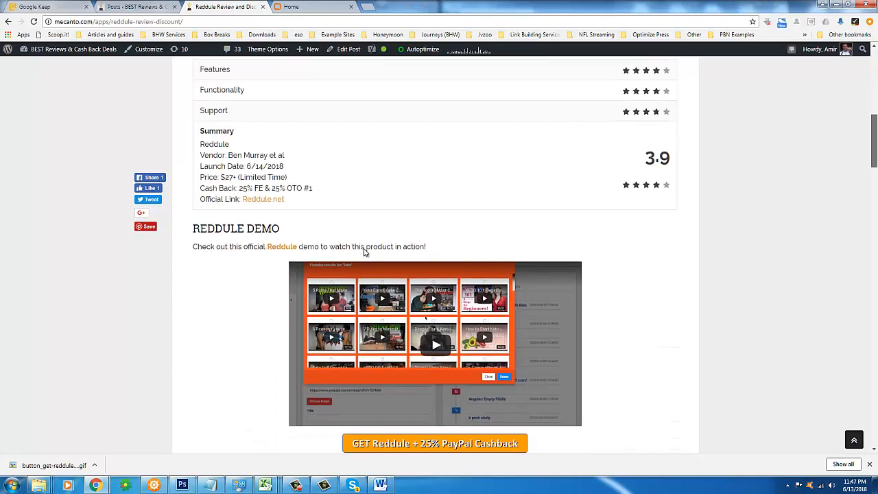
scroll(down, 3)
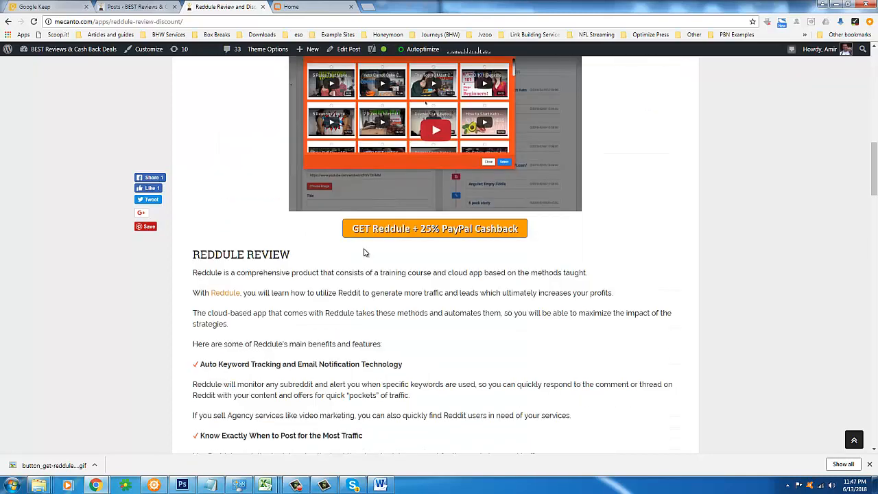
scroll(down, 3)
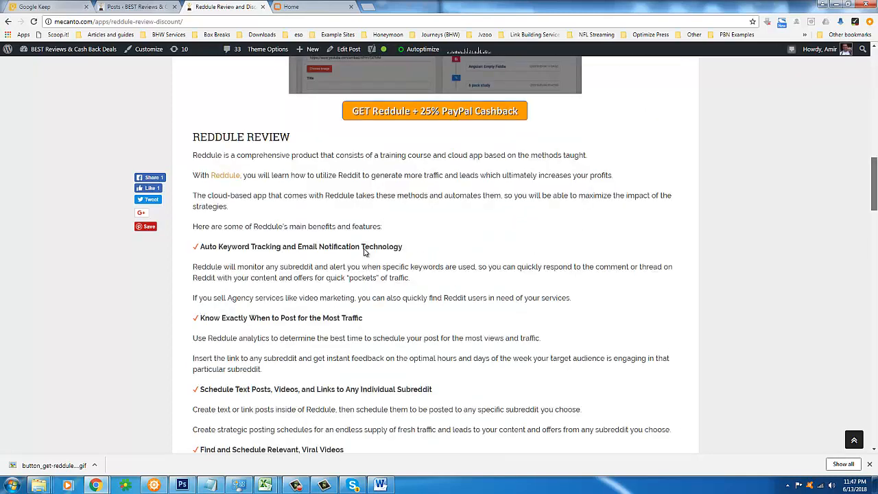
scroll(down, 3)
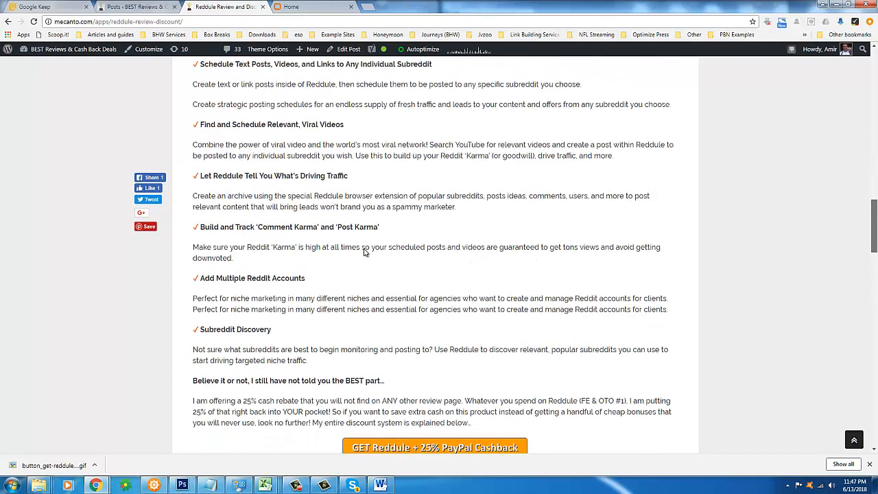
scroll(down, 3)
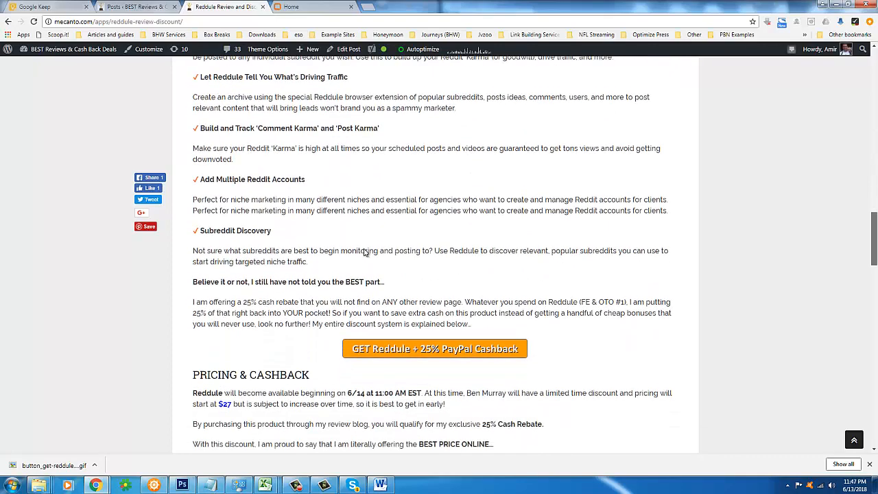
scroll(down, 3)
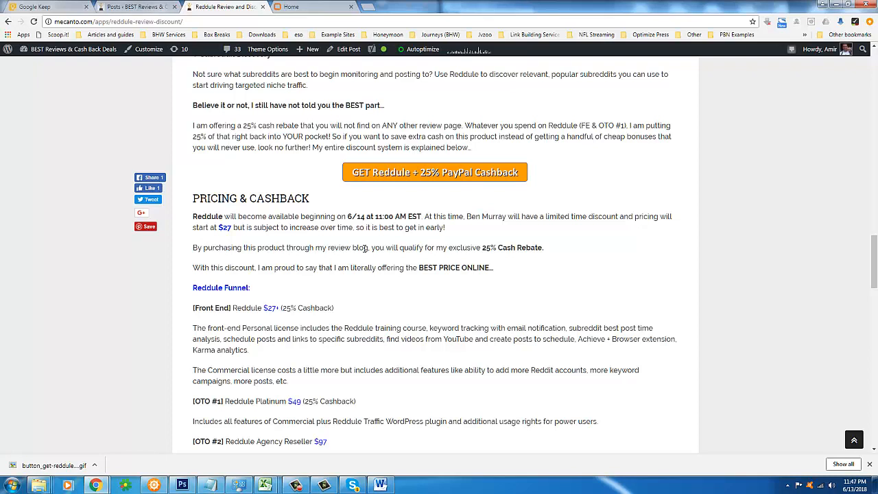
mouse_move(365, 250)
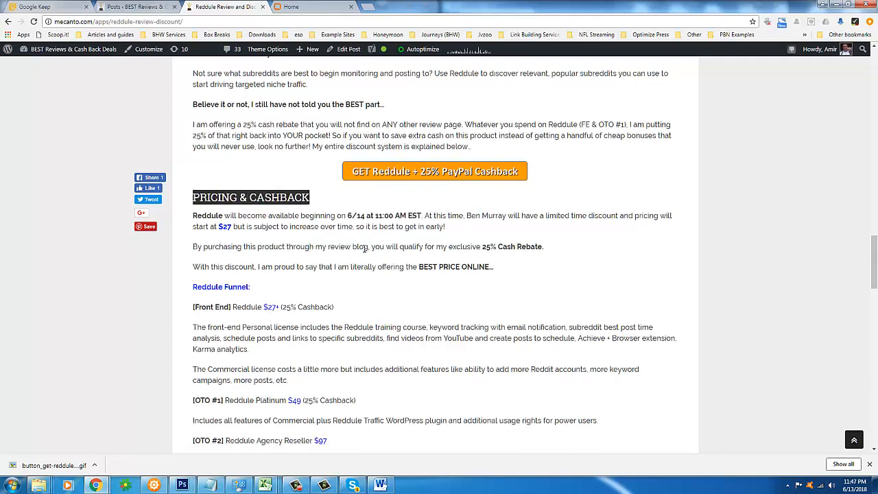
scroll(down, 3)
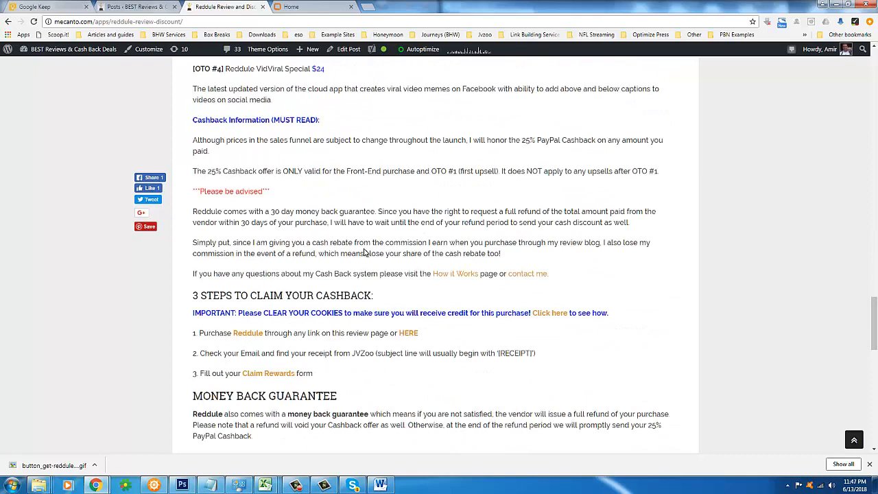
scroll(down, 3)
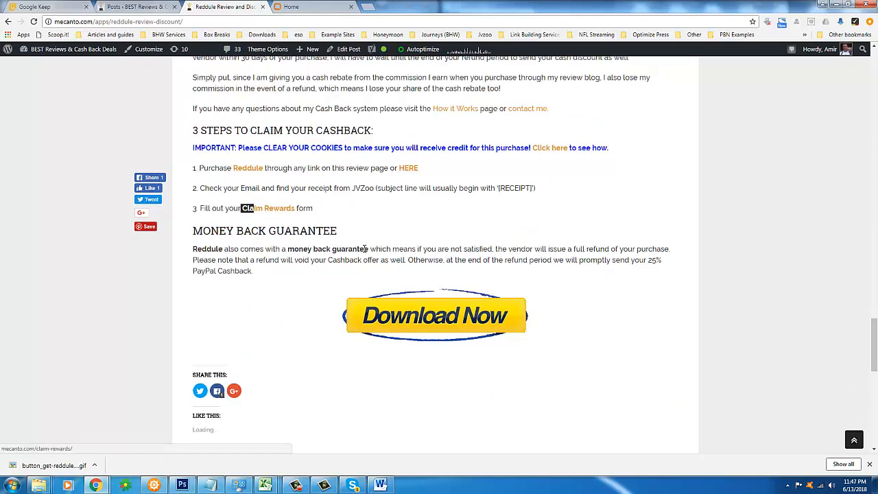
double_click(268, 209)
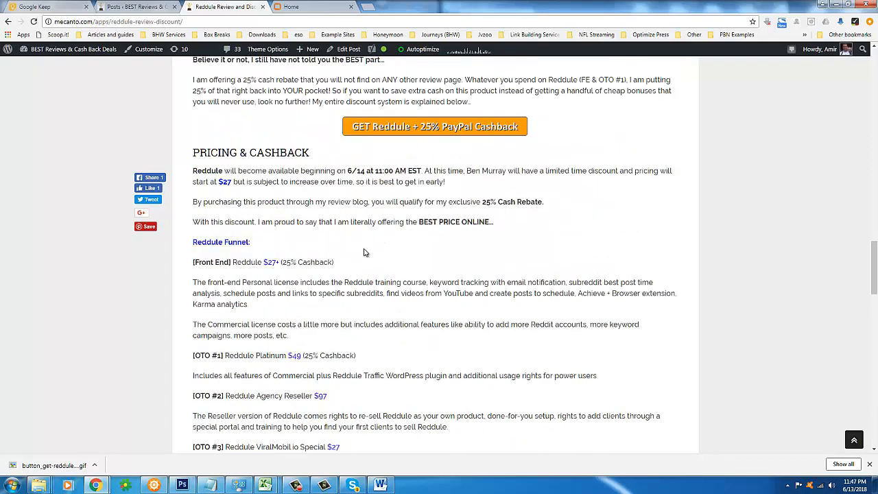
scroll(up, 3)
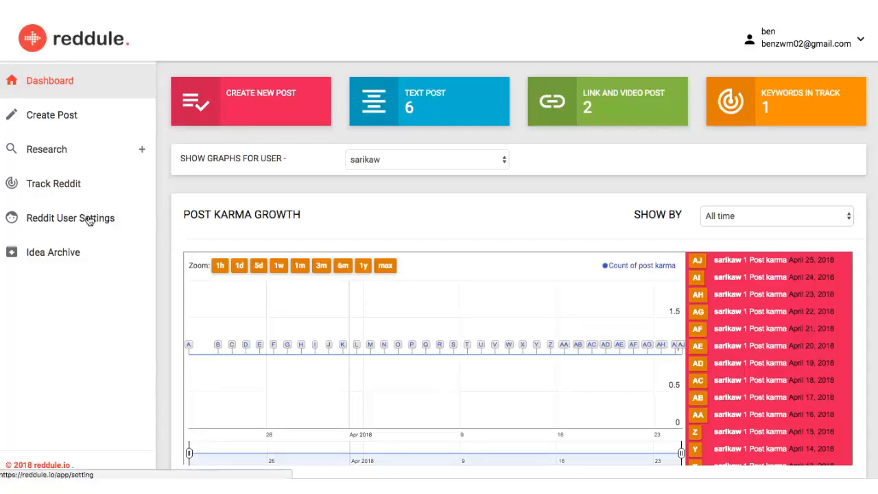
Step: Review Reddit User Settings with its username and password fields, then head to Track Reddit
click(70, 217)
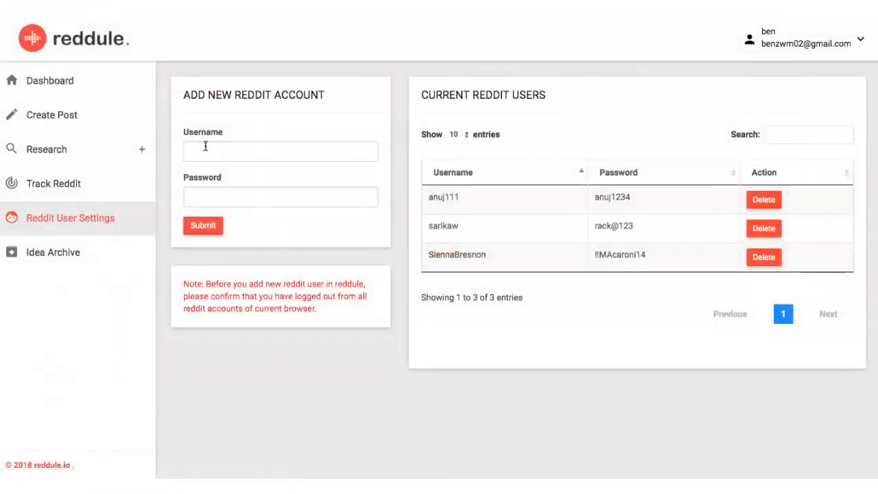
click(280, 149)
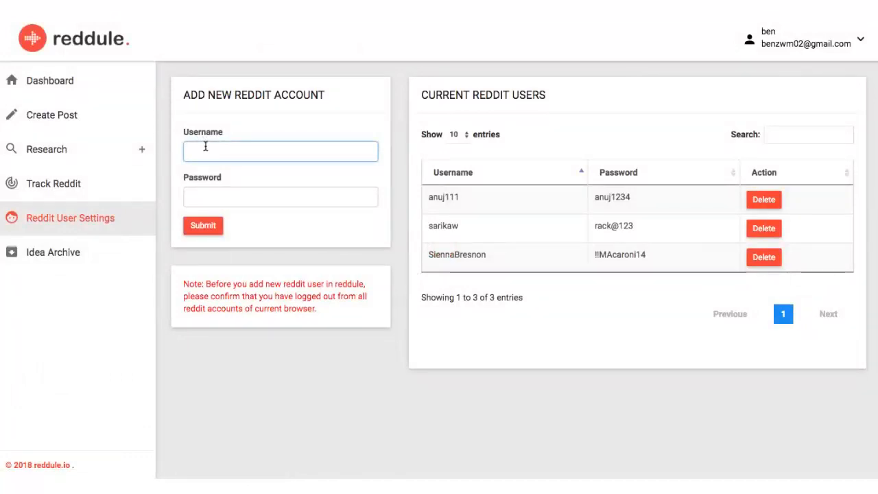
click(280, 198)
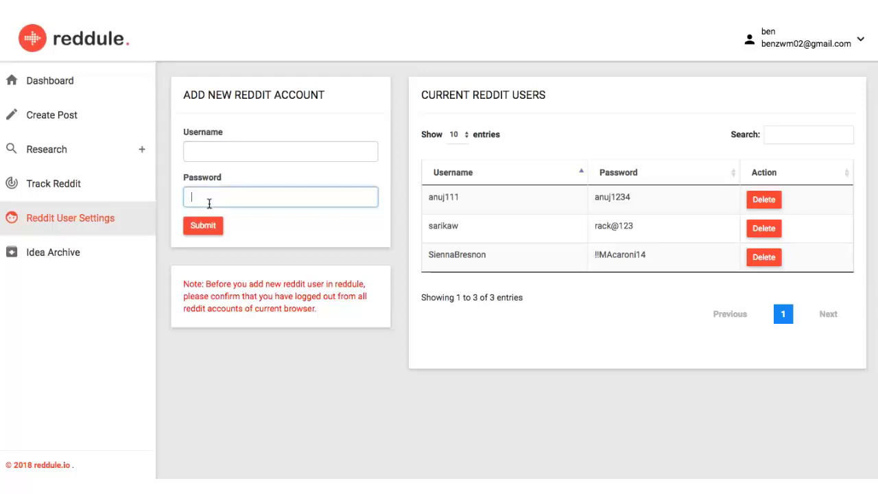
click(52, 183)
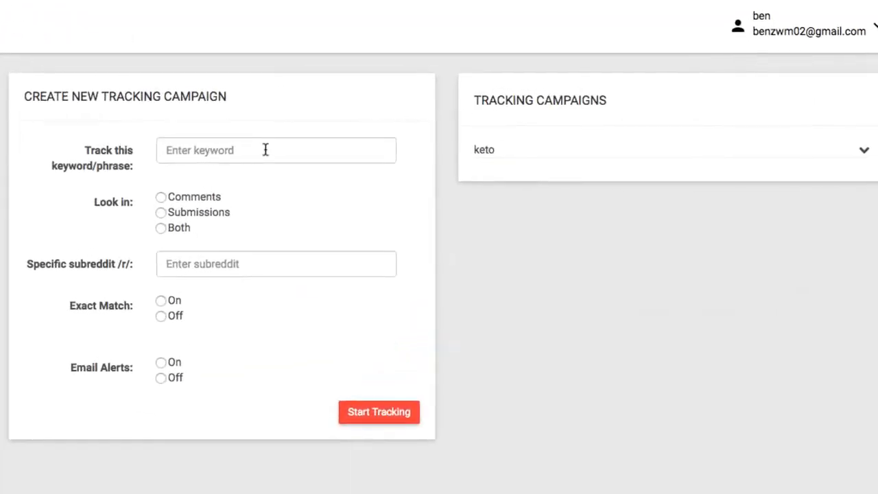
Step: Track keyword keto in both comments and submissions on subreddit ketodiet with exact match and email alerts
click(379, 412)
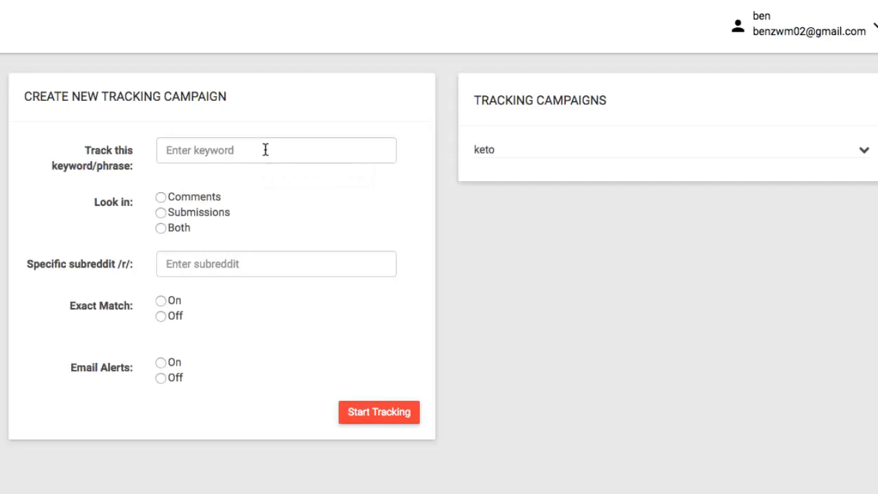
text(k)
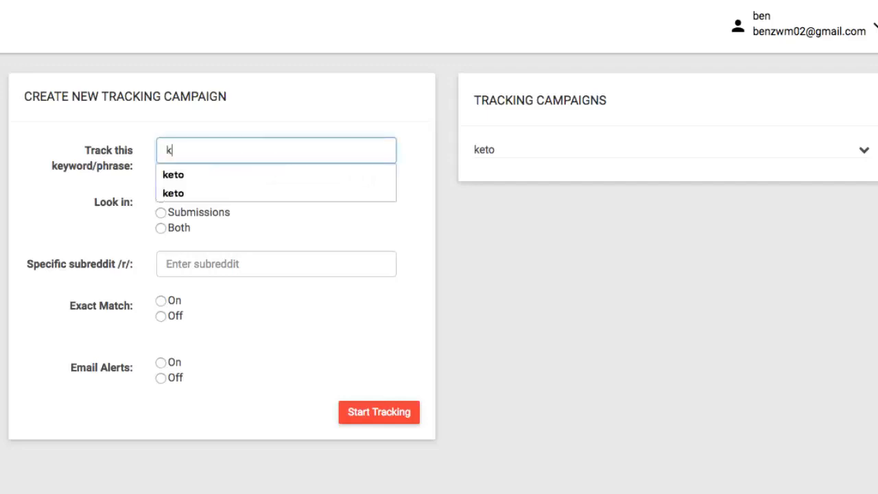
click(173, 174)
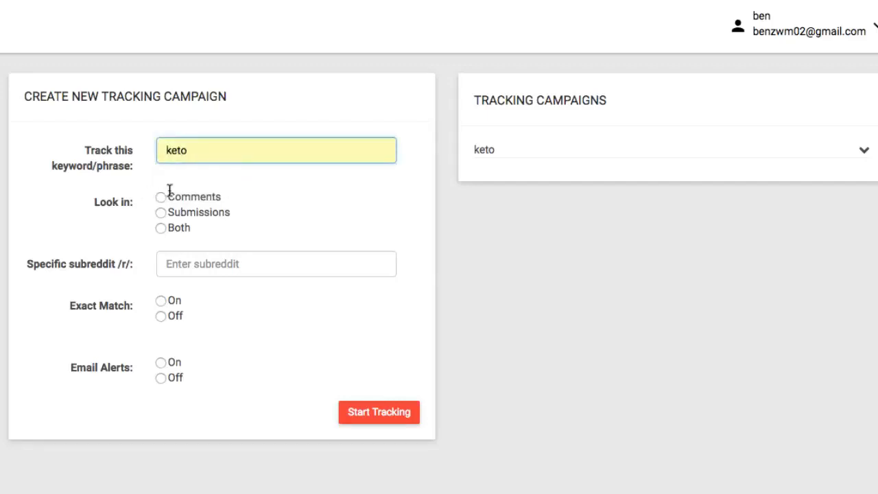
click(160, 227)
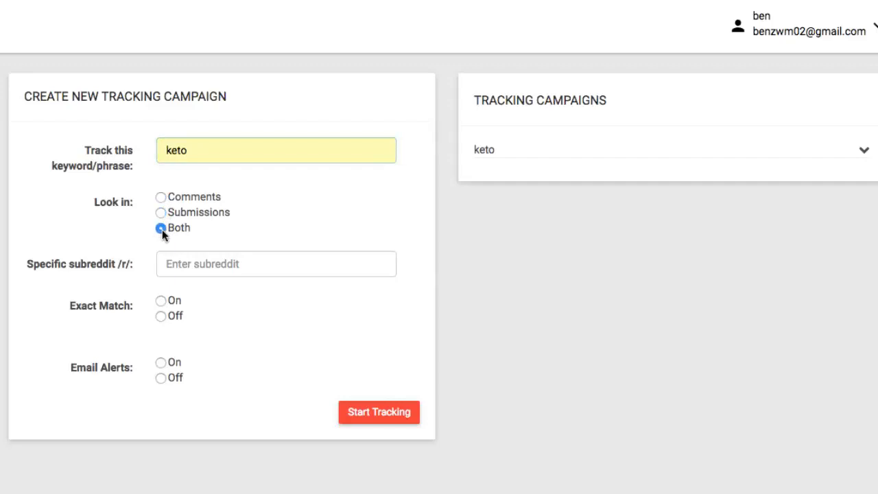
text(ketodiet)
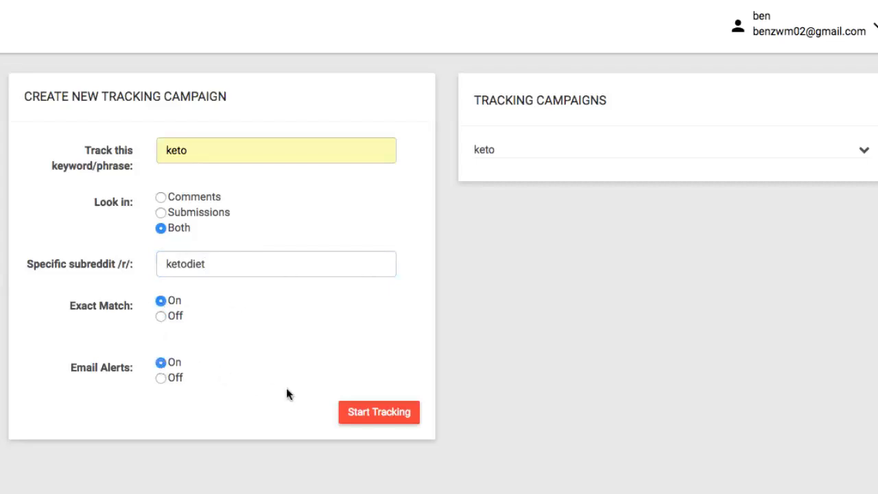
mouse_move(856, 161)
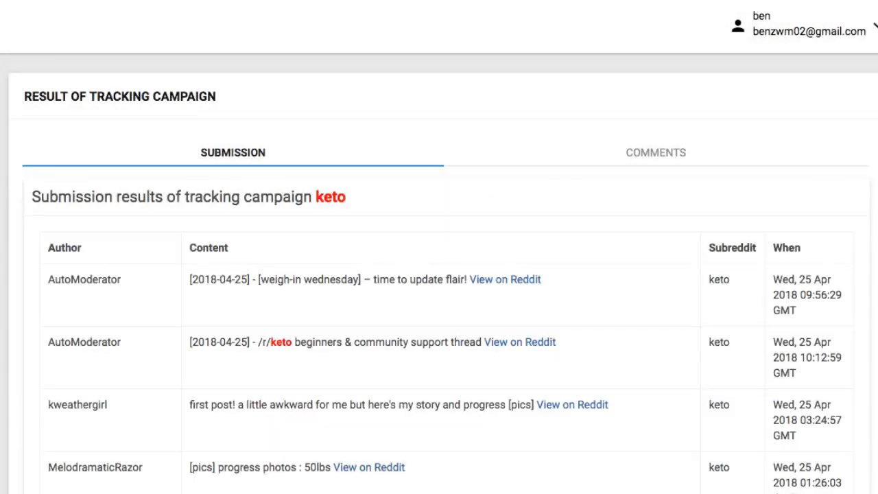
Step: Browse the keto submission results and return to the dashboard's post karma growth graph
scroll(down, 3)
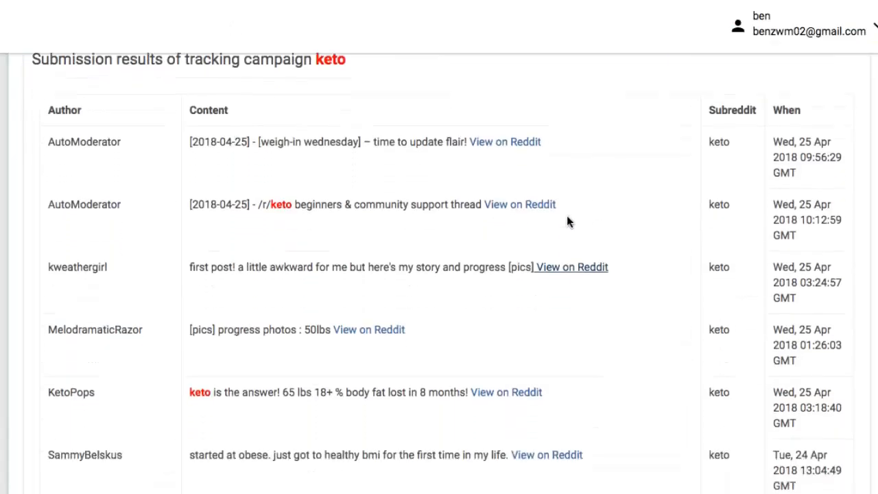
scroll(down, 3)
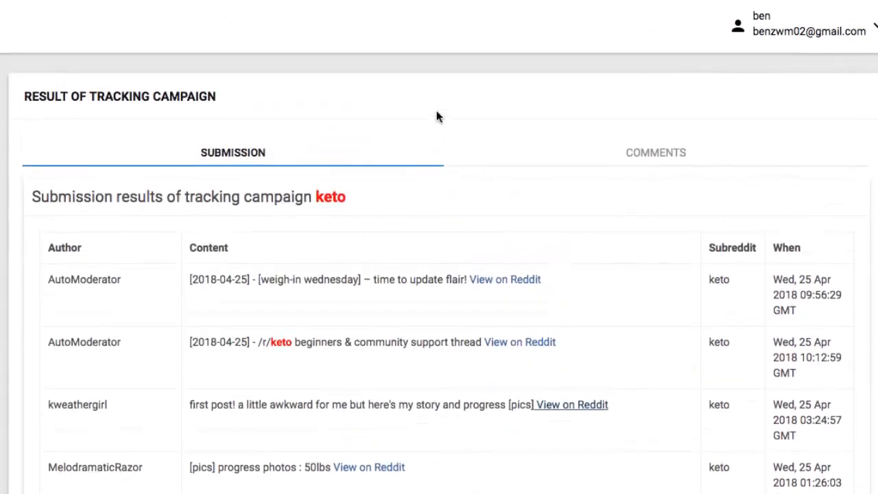
mouse_move(535, 148)
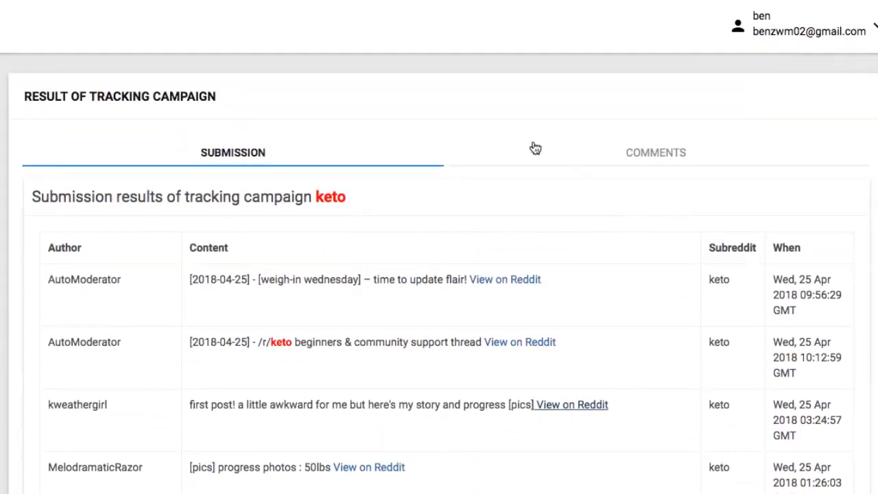
click(656, 152)
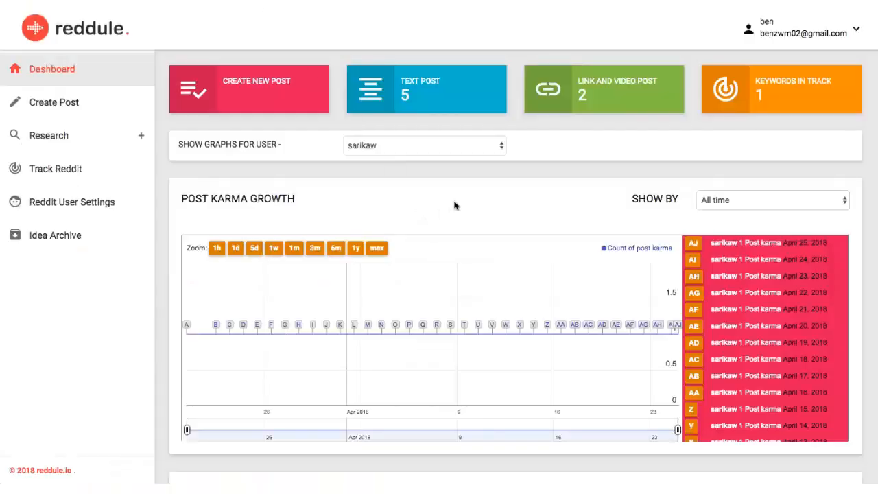
mouse_move(463, 181)
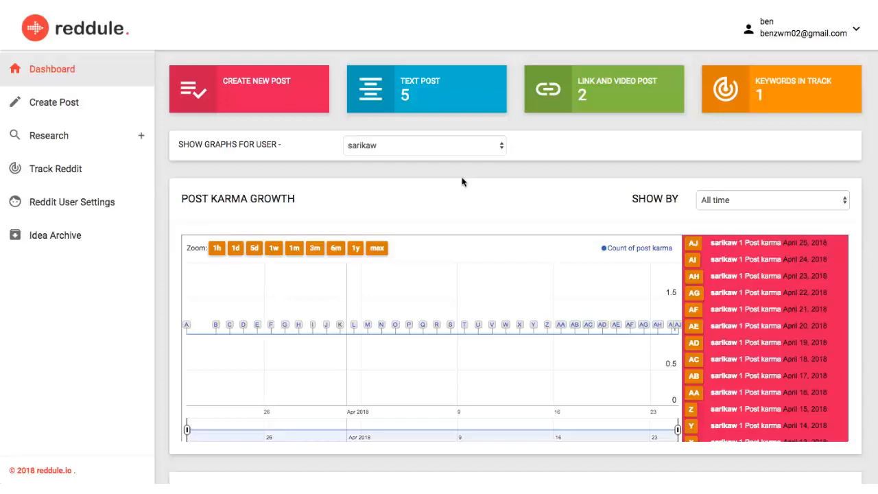
Step: Start a new post and preview the Text Post, Link Post and Video Post Link forms
click(54, 102)
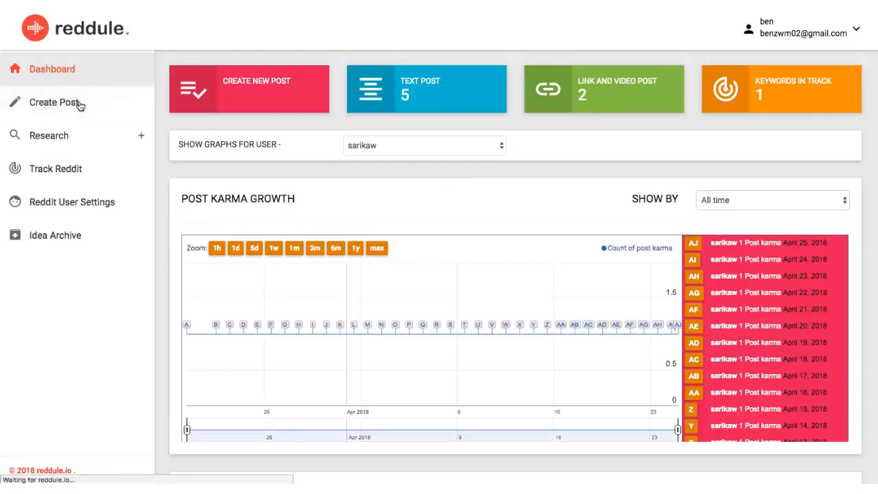
click(52, 101)
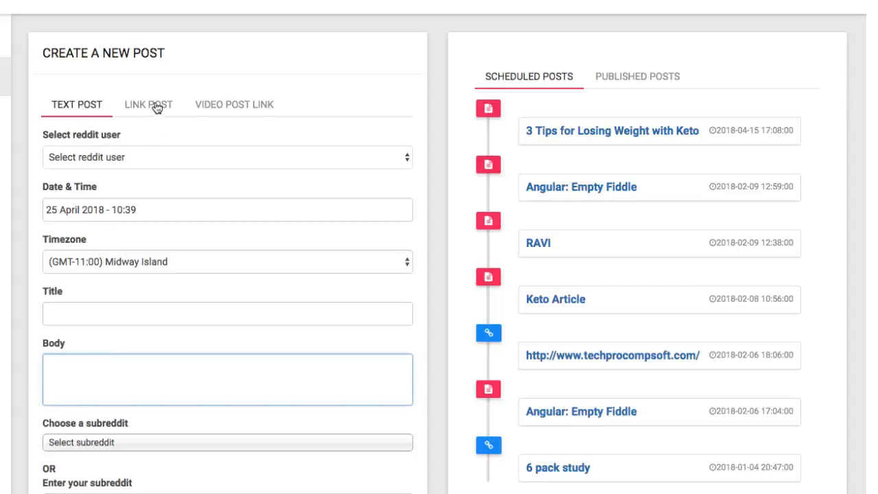
click(148, 104)
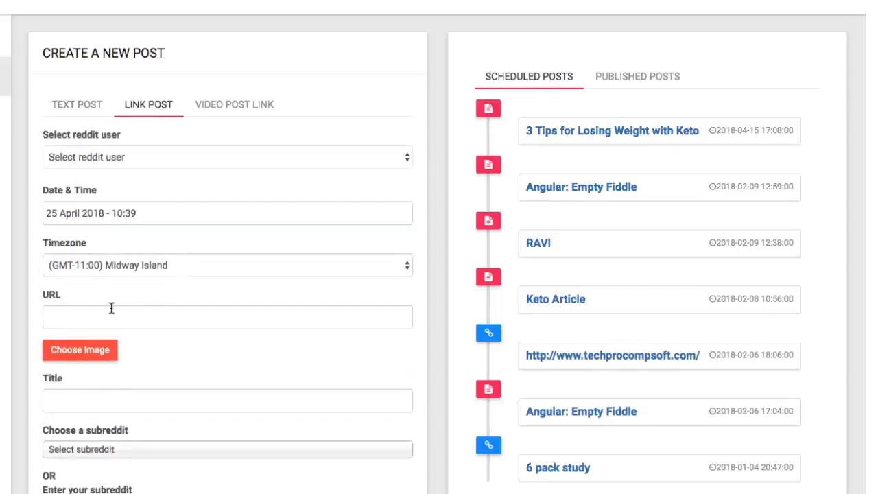
click(233, 104)
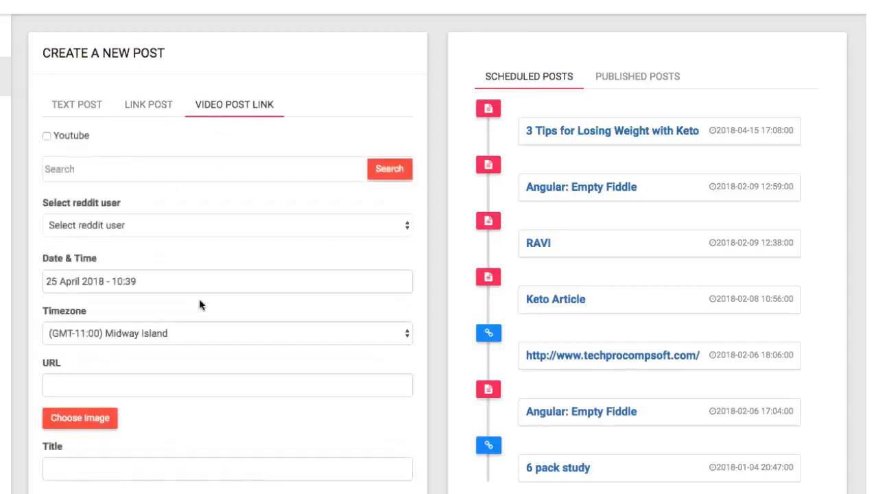
click(77, 104)
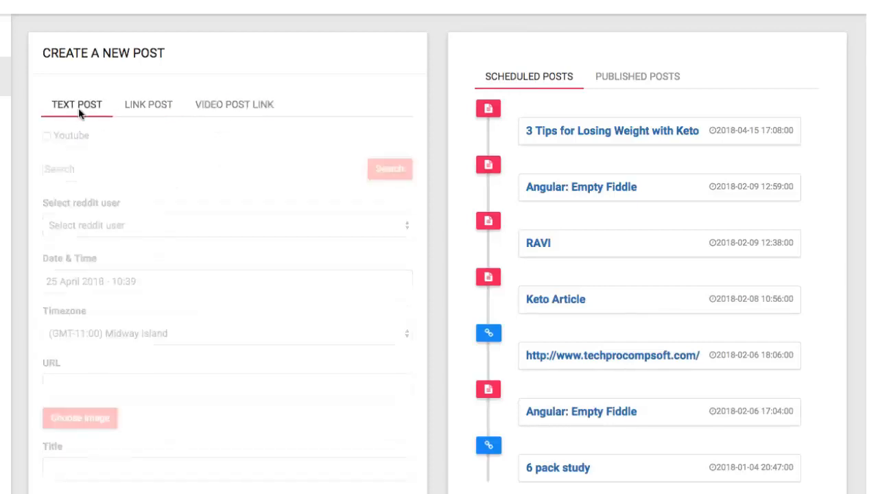
Step: Draft a text post titled Title with body 'here's the body' for subreddit HOME DECOR QUOTE
text(Tit)
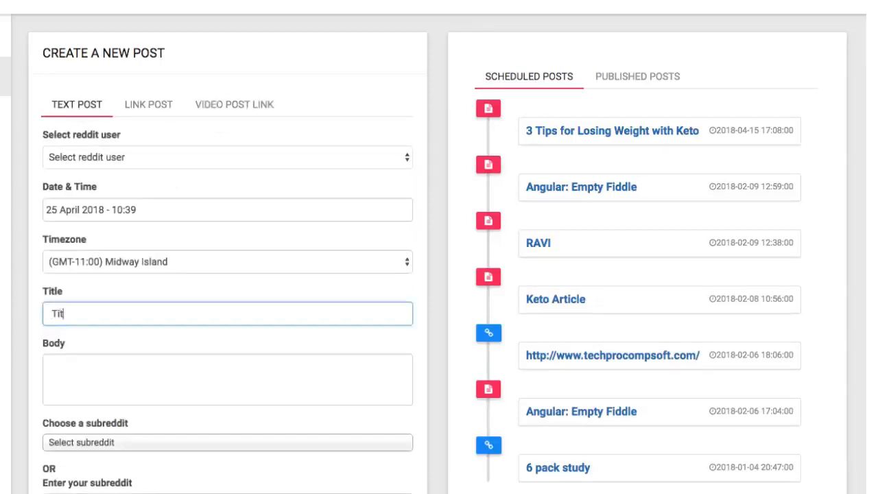
text(here's the body)
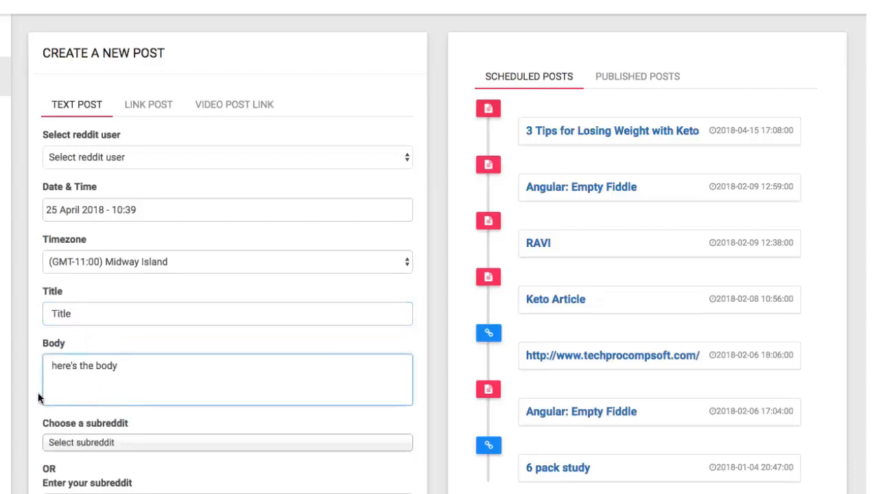
click(228, 442)
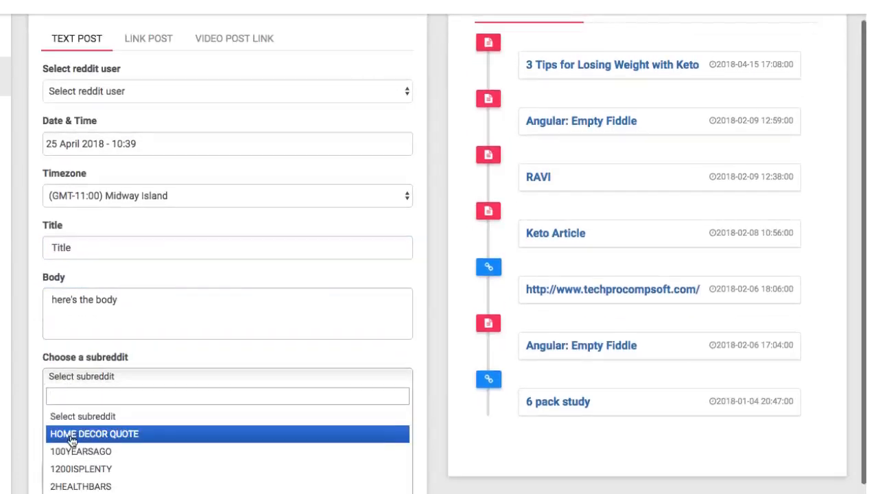
click(94, 434)
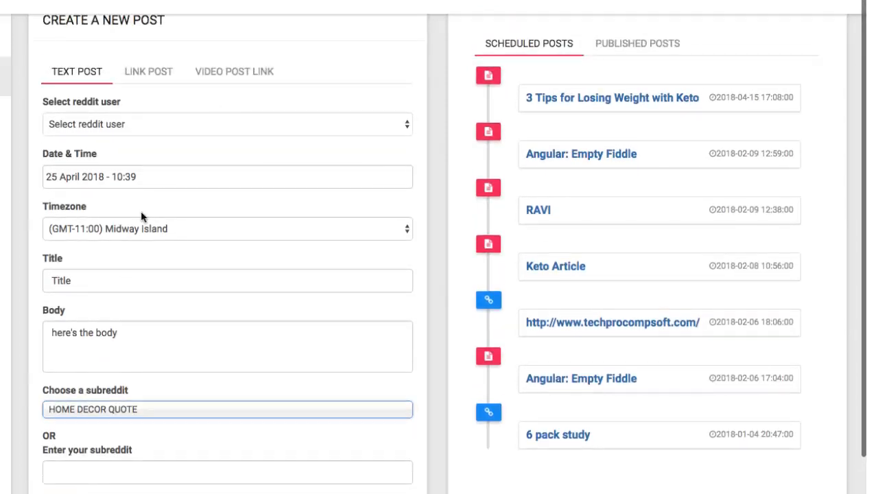
mouse_move(173, 95)
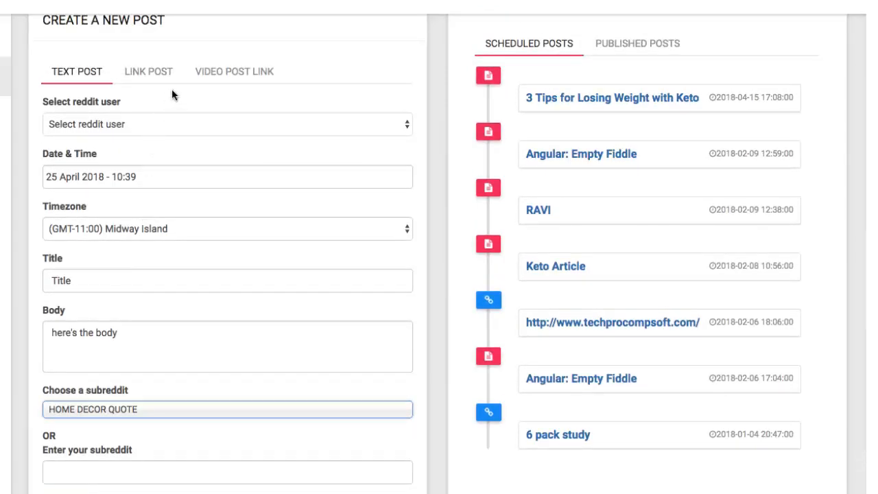
click(233, 71)
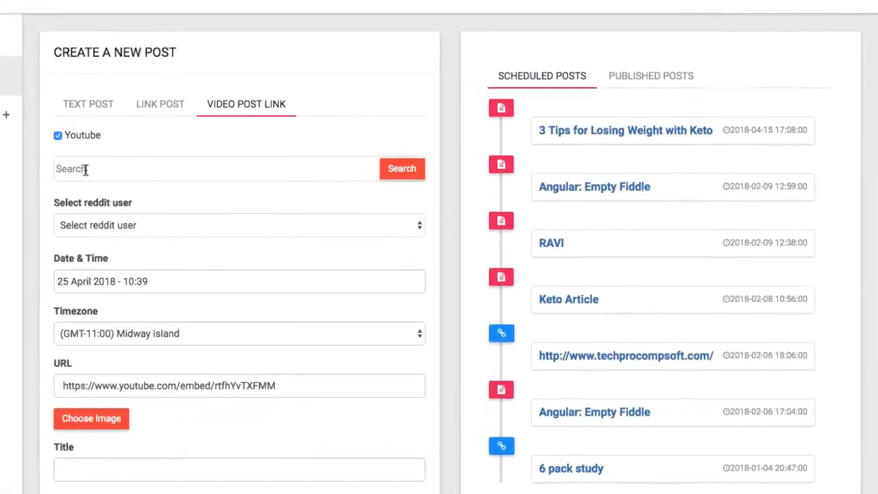
Step: Search YouTube for keto, select a video and schedule it as a link post to the keto subreddit
text(keto)
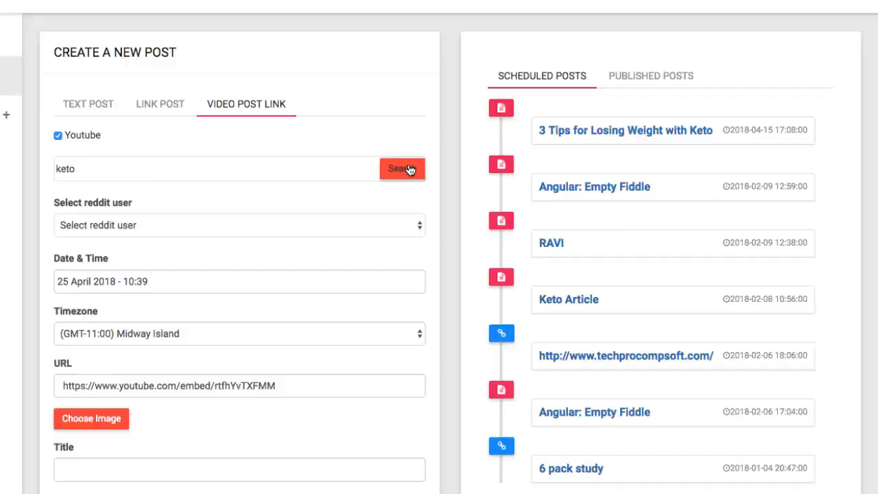
click(402, 168)
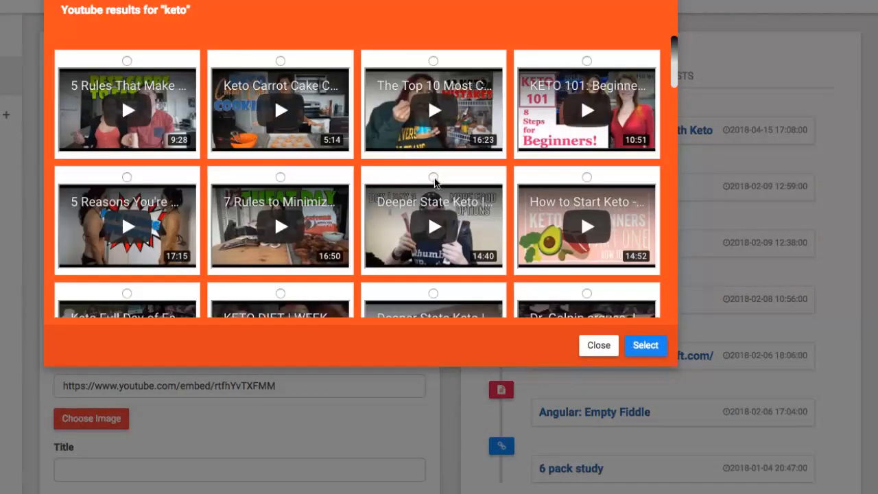
click(433, 176)
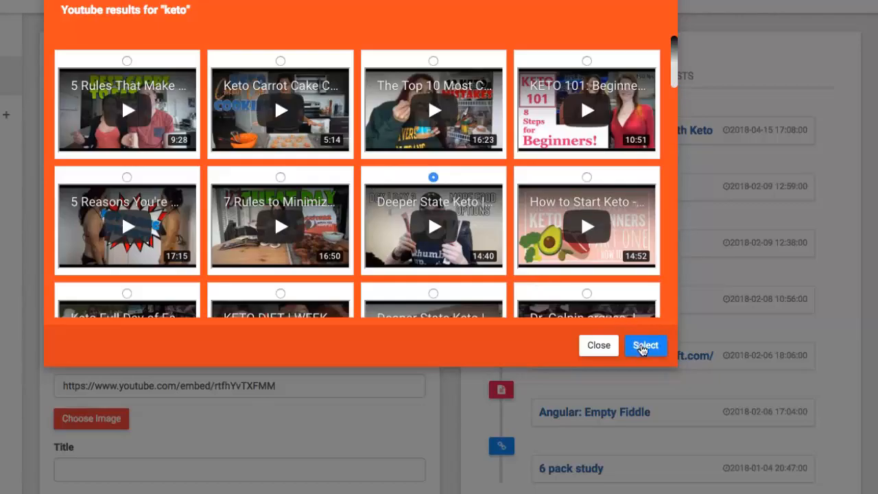
click(645, 346)
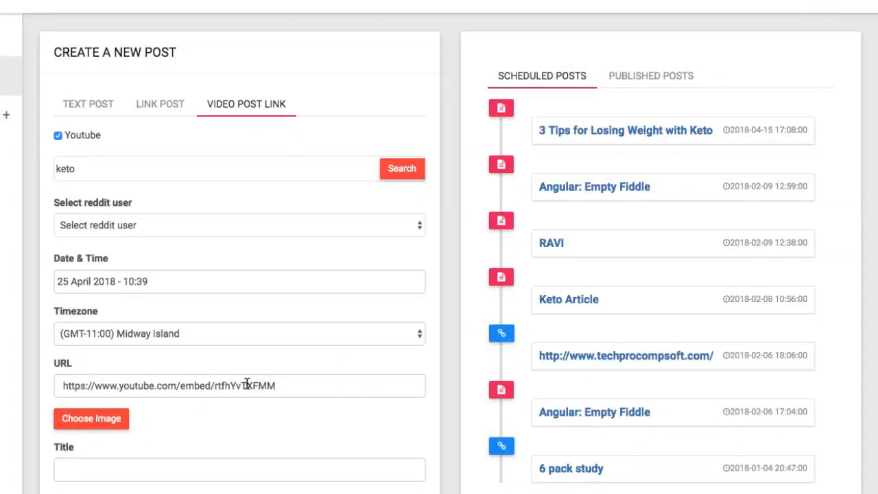
scroll(down, 3)
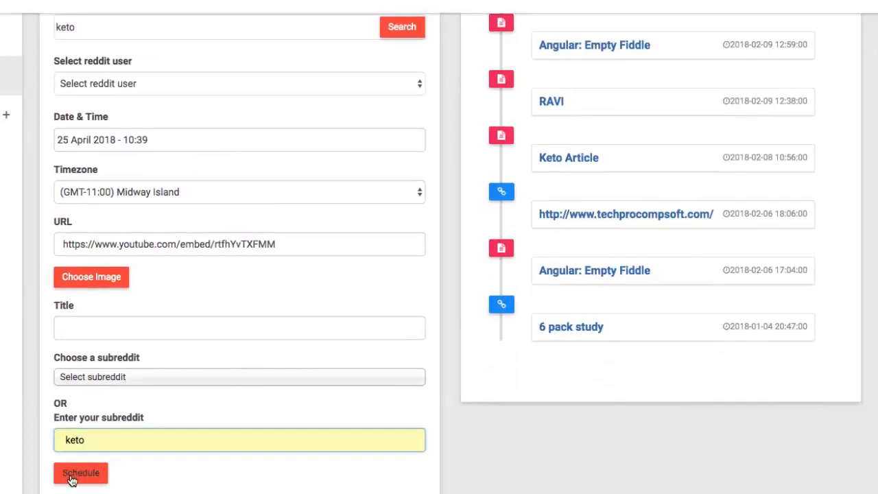
click(80, 474)
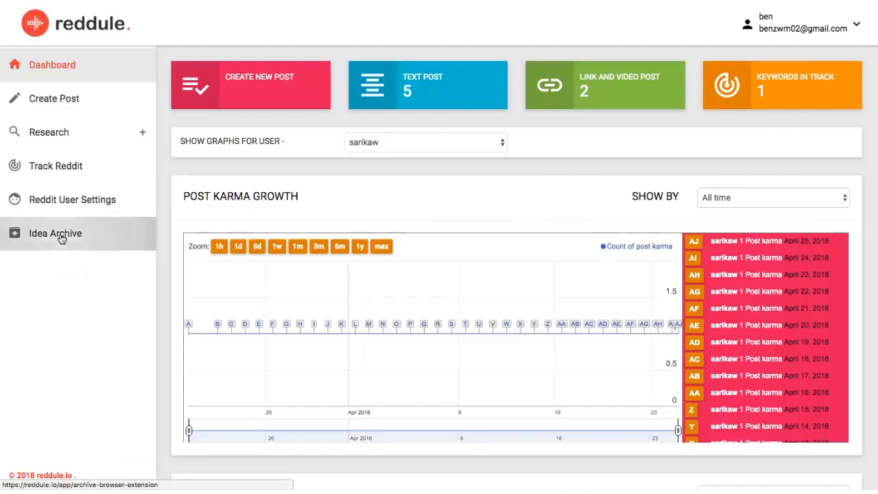
click(55, 233)
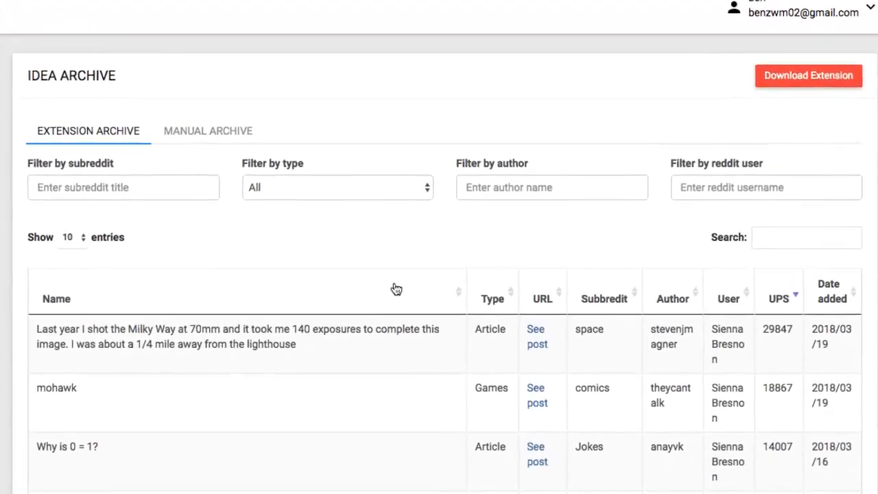
Step: Scroll the idea archive before moving to the Reddit front page
scroll(down, 3)
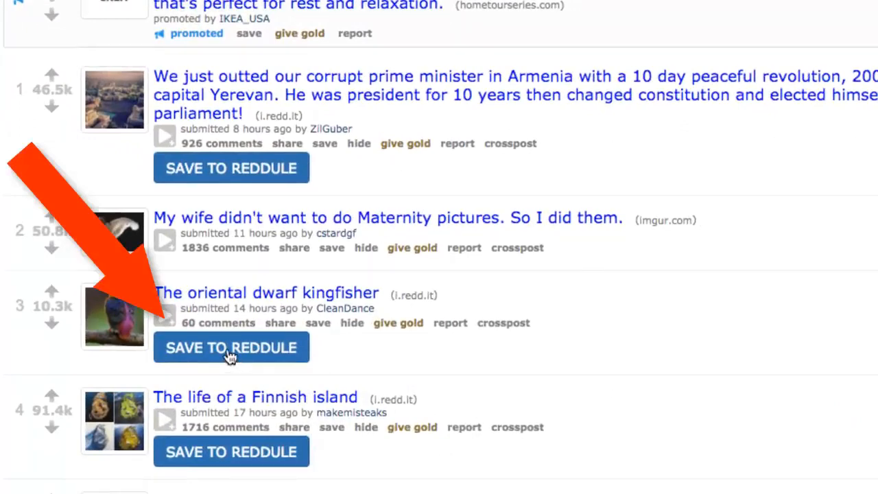
Step: Save The oriental dwarf kingfisher post to the Reddule archive with a selected post type
click(230, 347)
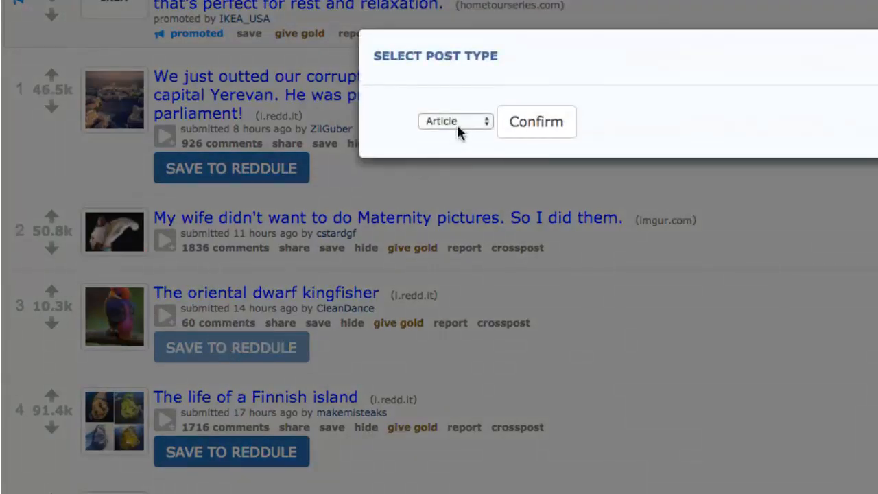
click(455, 121)
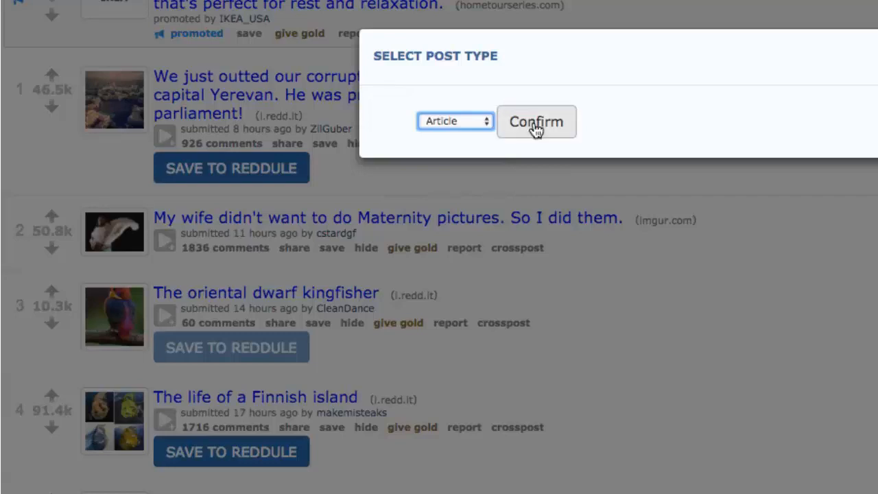
click(535, 121)
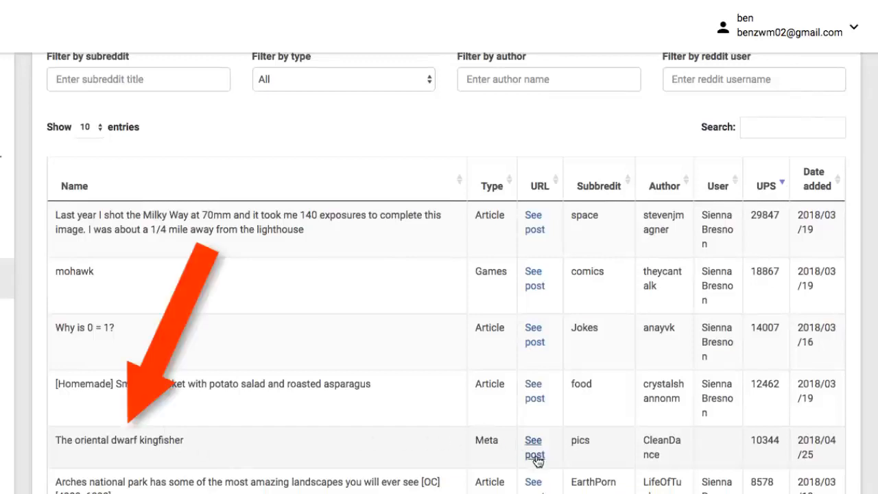
mouse_move(534, 447)
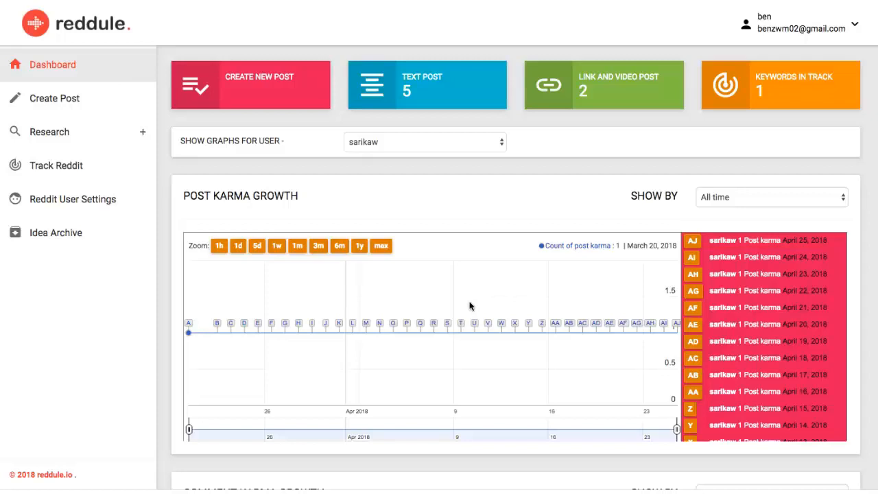
Step: Use Discover Subreddits to get suggestions similar to paleo, like intermittentfasting, loseit, keto and vegan
click(49, 131)
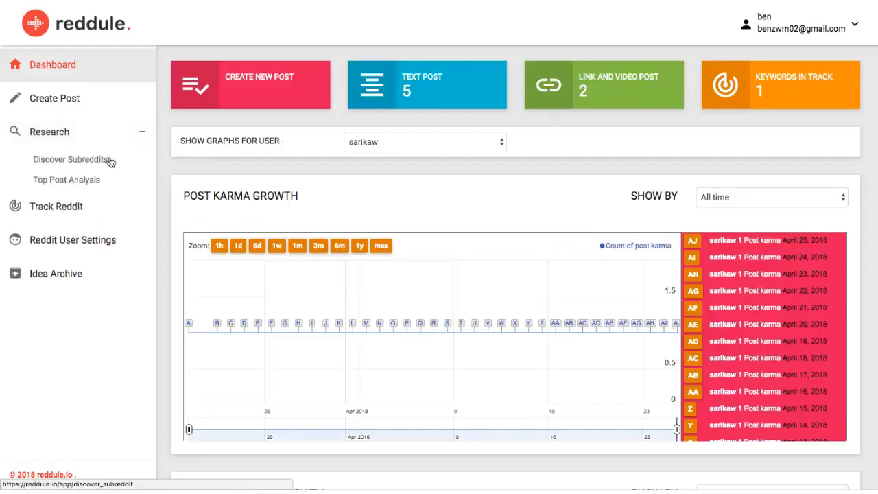
click(71, 159)
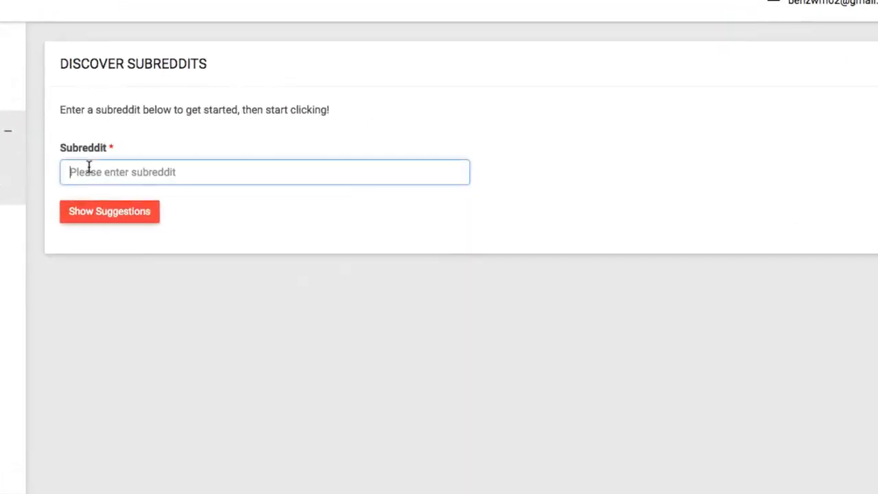
text(paleo)
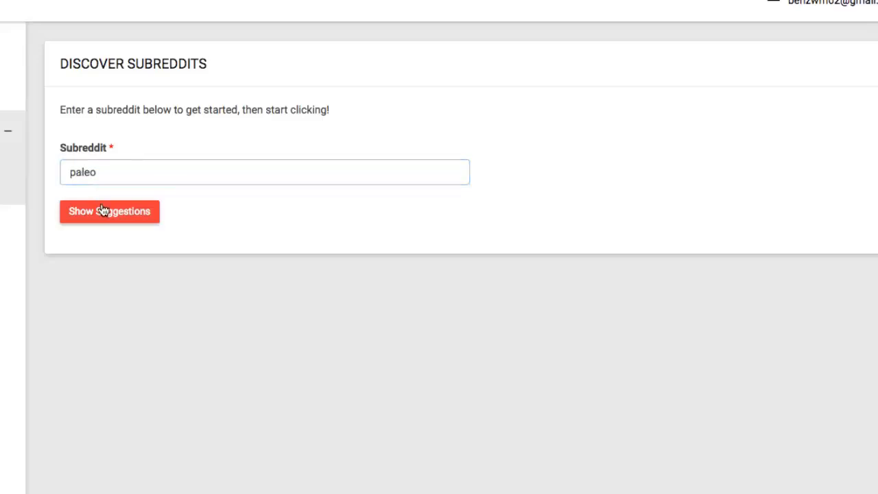
click(110, 212)
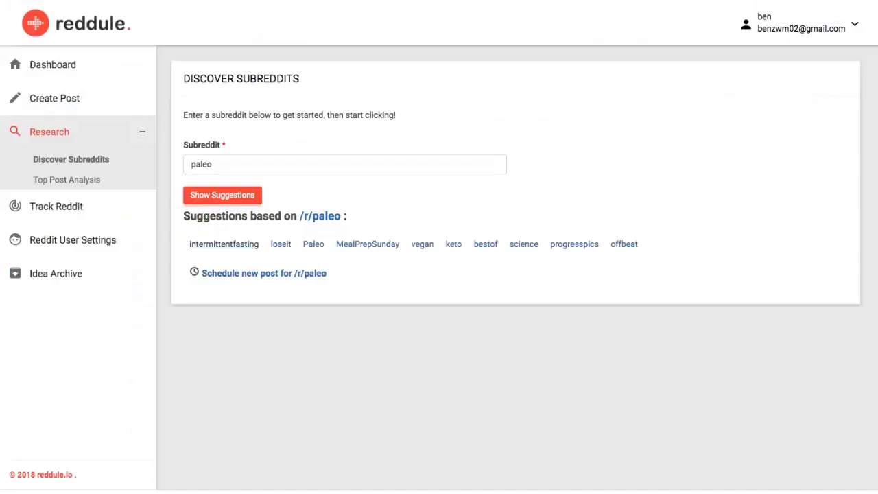
mouse_move(103, 162)
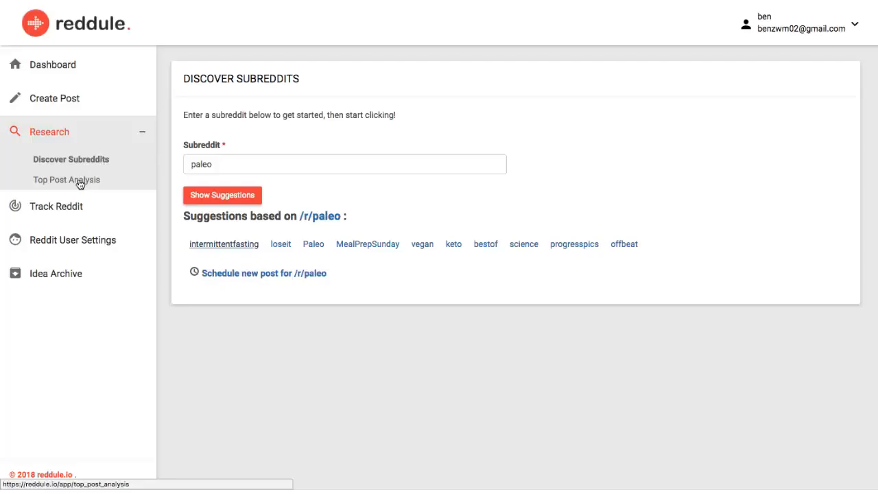
Step: Run Top Post Analysis on keto, finding best posting times Tuesday 8:00, Saturday 8:00 and Sunday 4:00
click(65, 178)
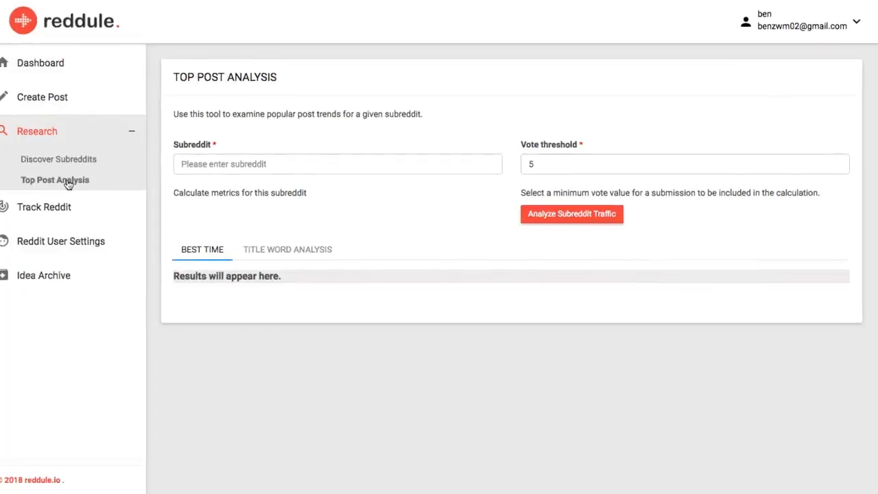
text(ke)
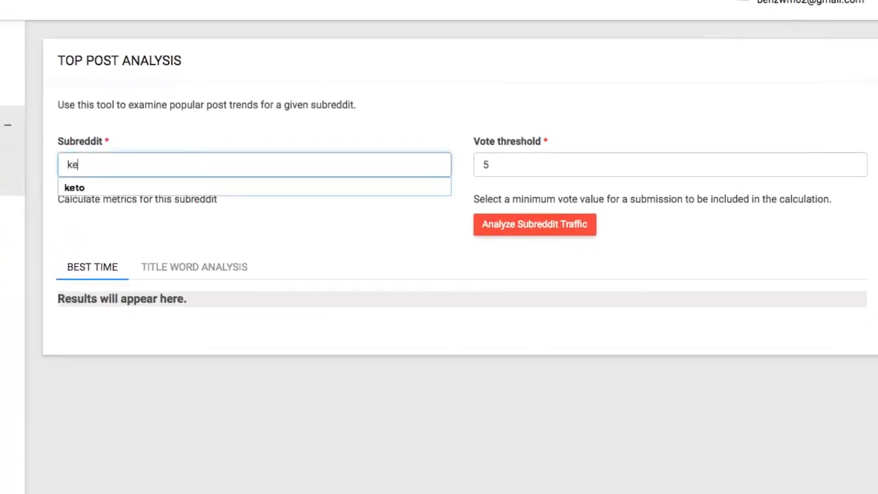
text(to)
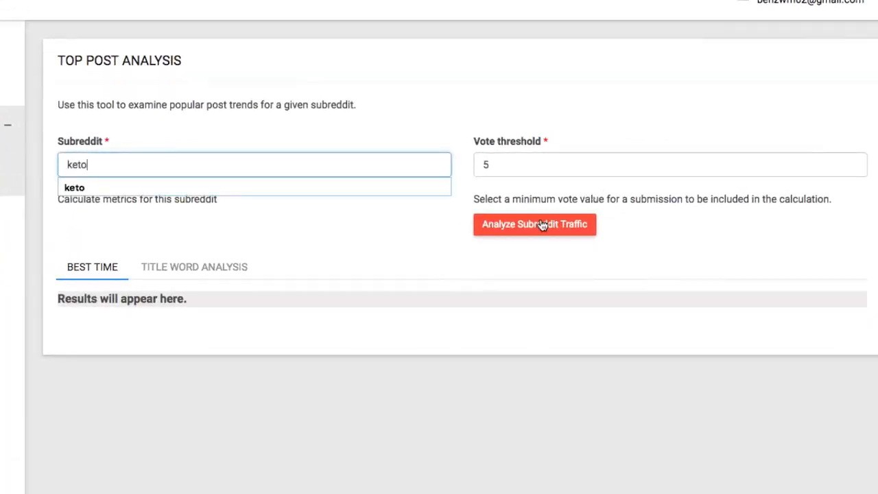
click(535, 224)
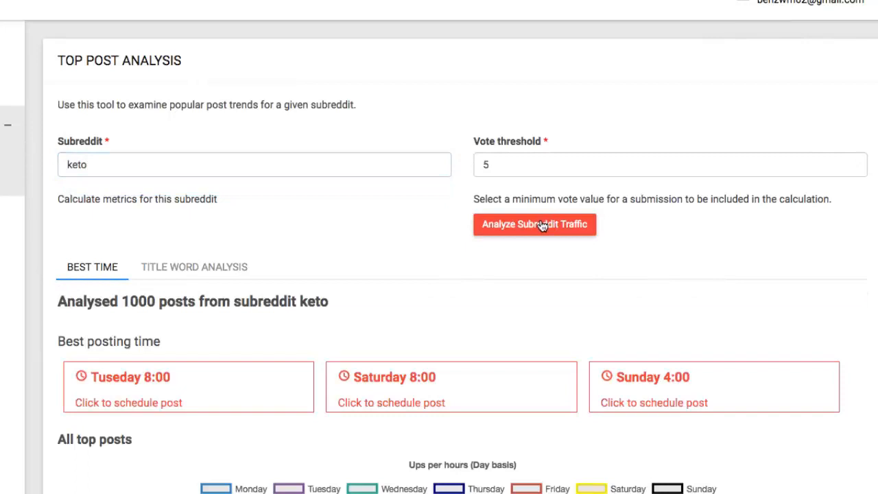
scroll(down, 3)
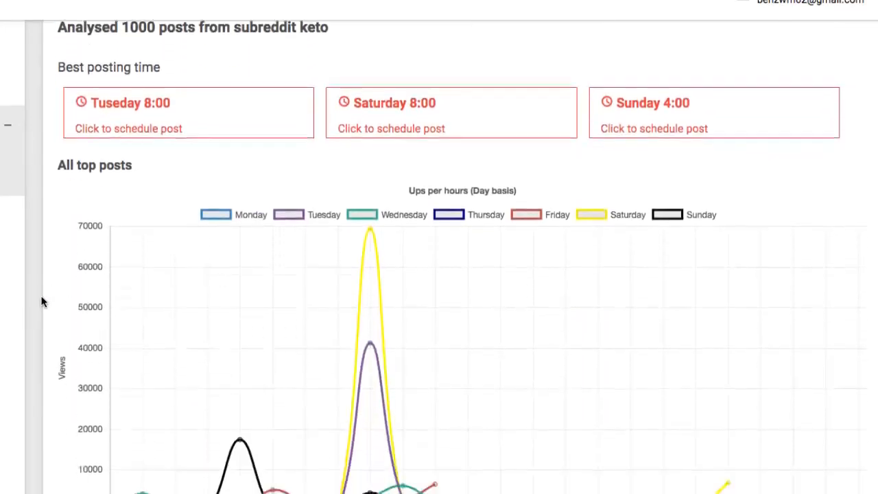
scroll(down, 3)
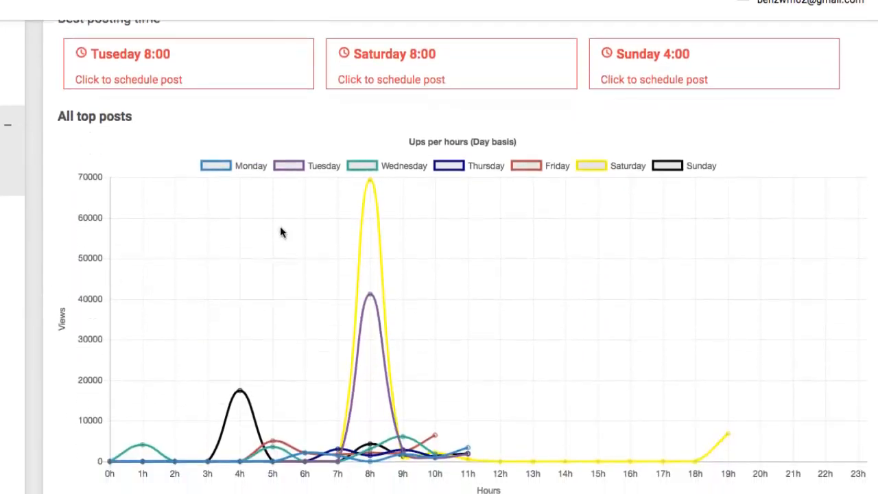
mouse_move(354, 274)
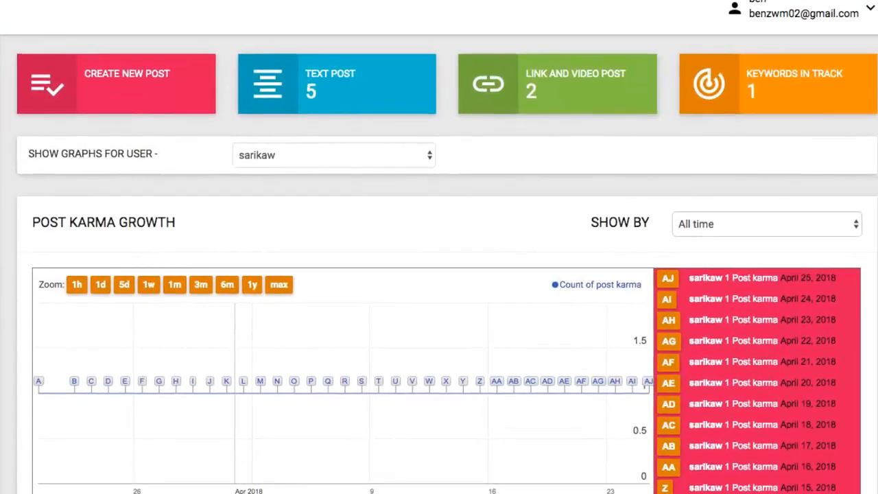
mouse_move(683, 121)
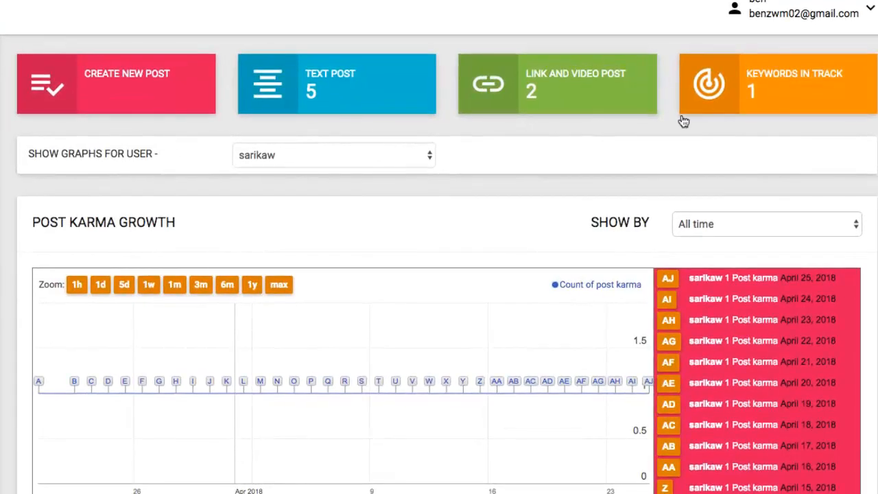
scroll(down, 3)
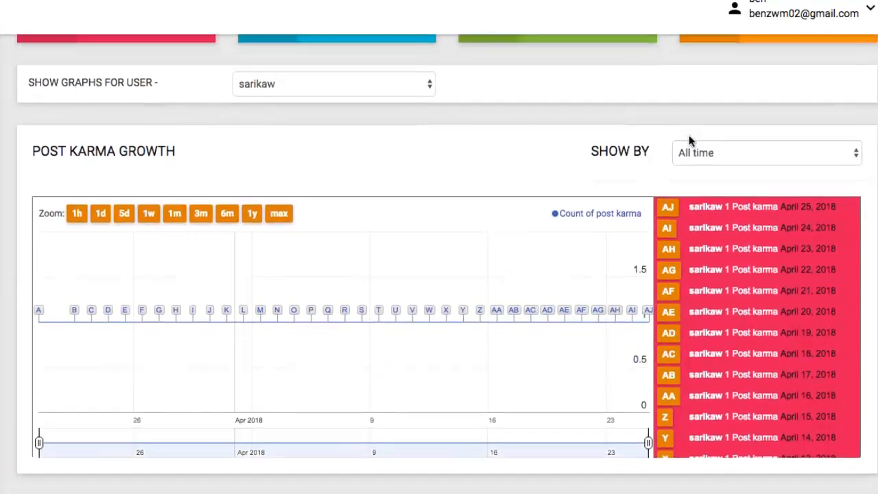
scroll(down, 3)
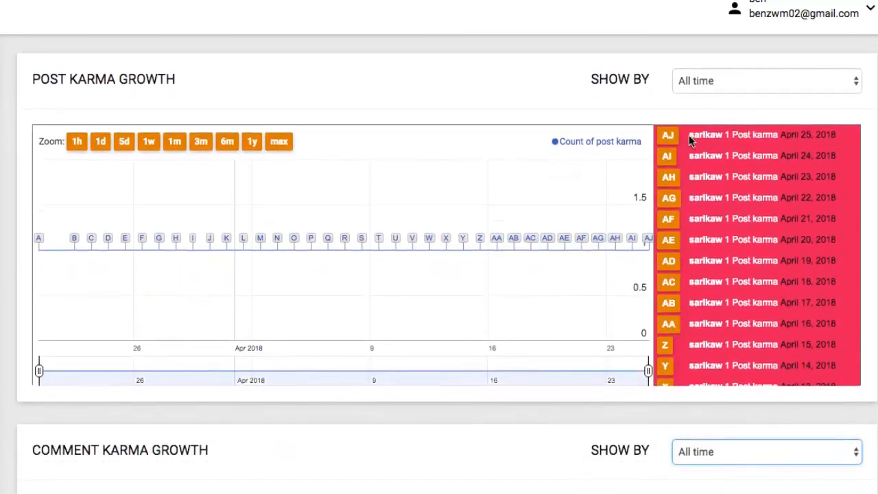
click(765, 80)
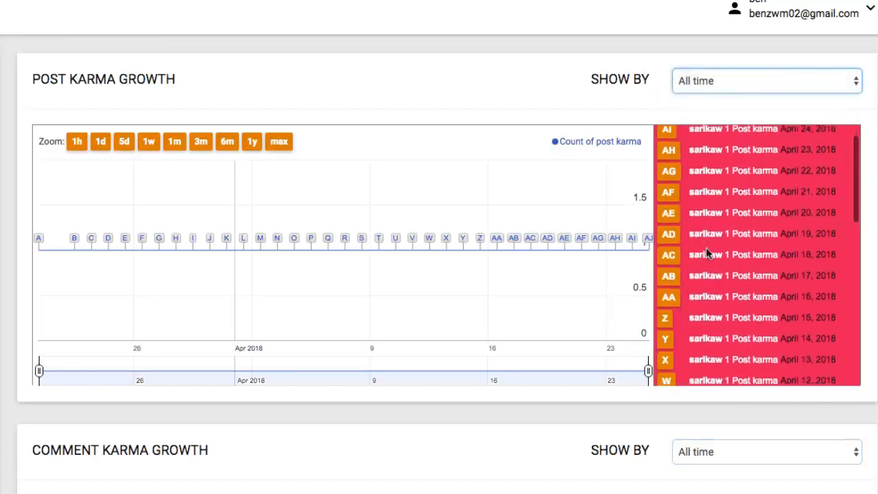
scroll(down, 3)
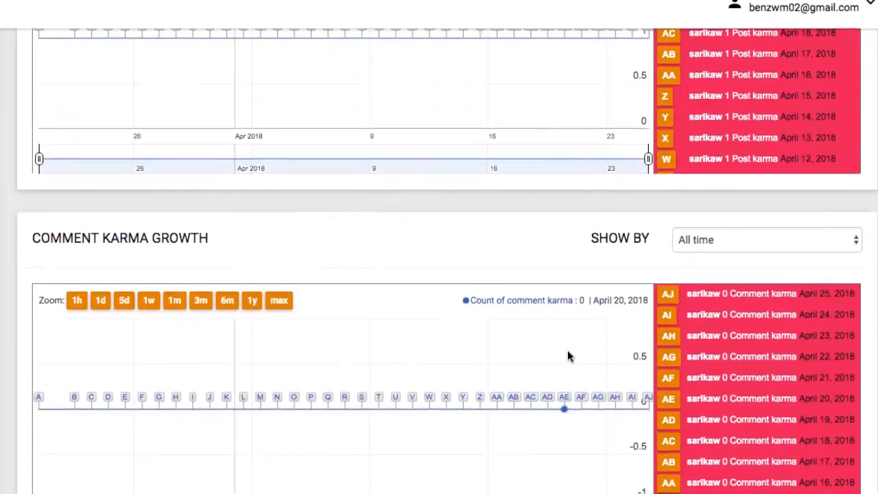
click(765, 238)
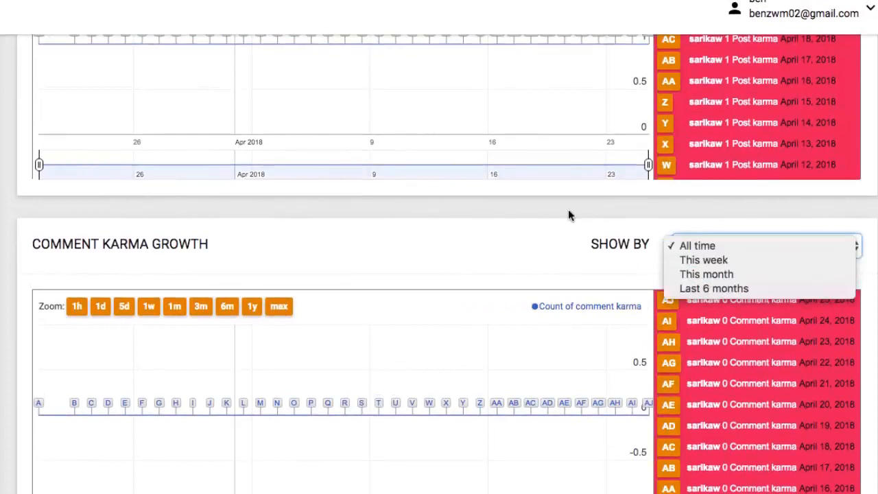
click(697, 246)
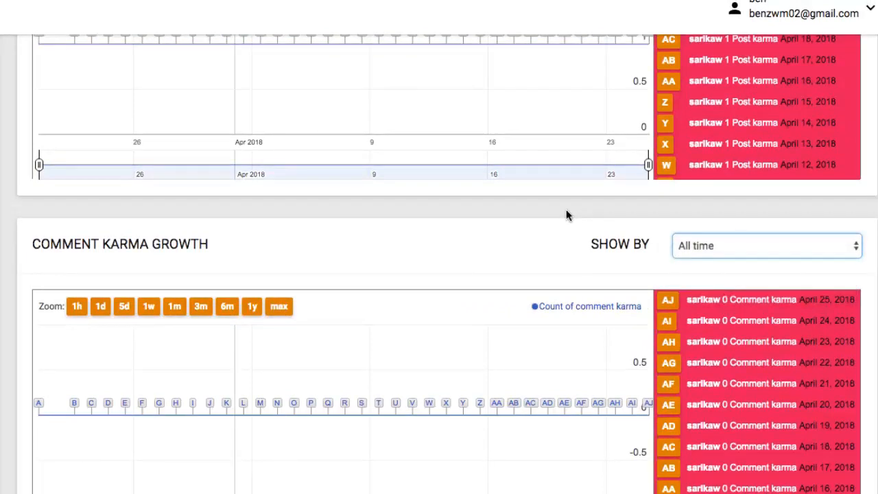